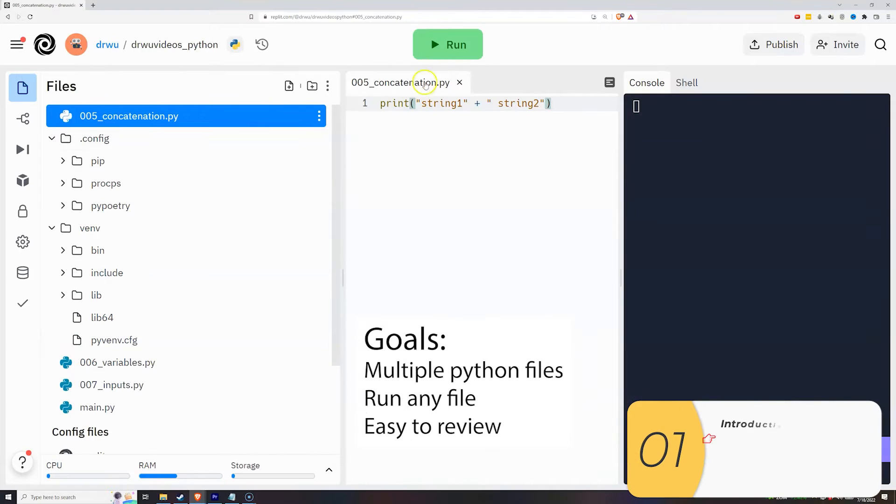
# Run 005_concatenation.py and then 006_variables.py, which prints 34.95
pyautogui.click(447, 45)
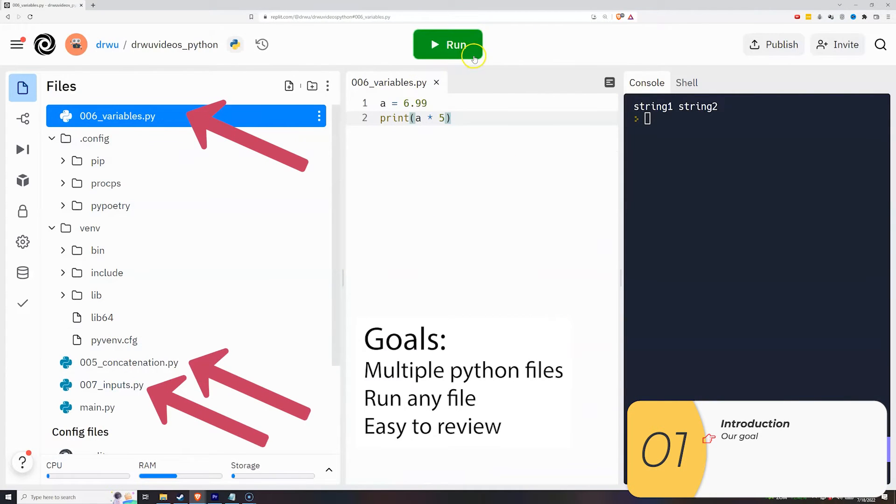
pyautogui.click(446, 44)
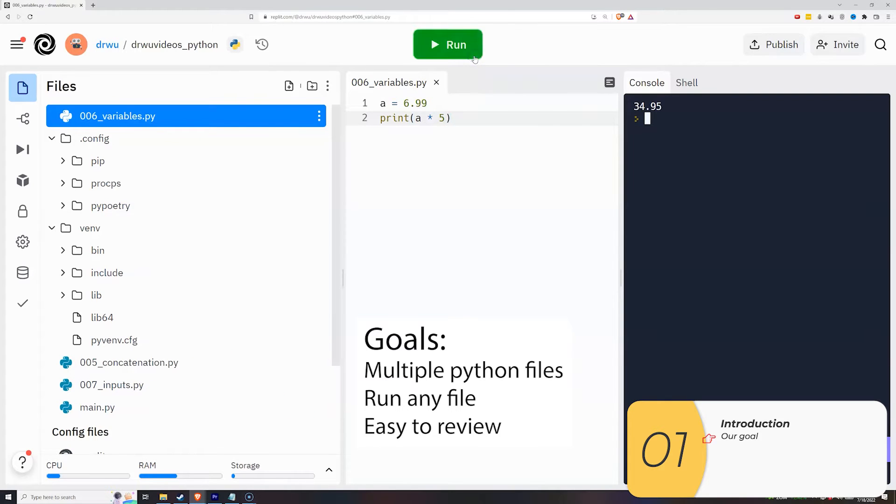
# Run 007_inputs.py and answer its name prompt with "Lama" in the console
pyautogui.click(111, 385)
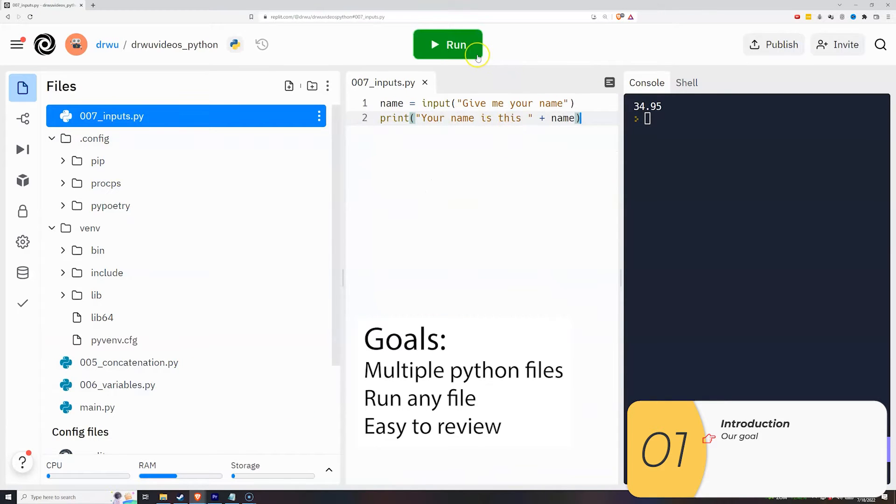
pyautogui.click(448, 45)
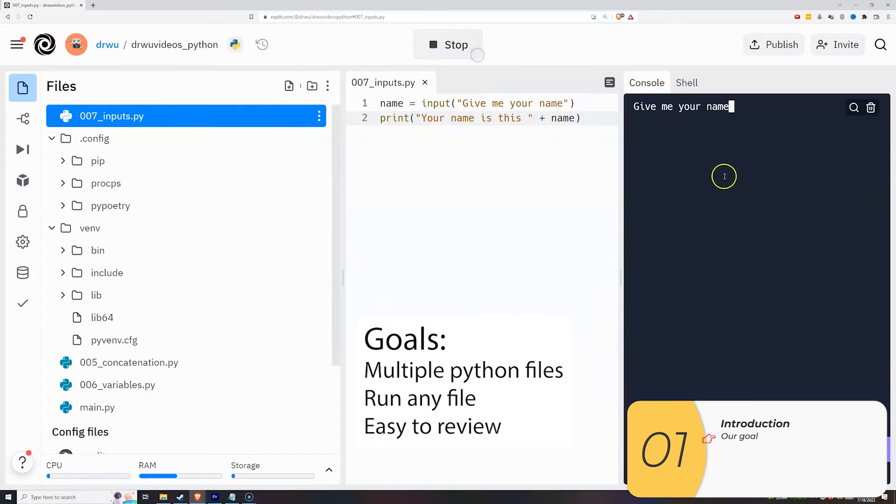
pyautogui.write('Lama')
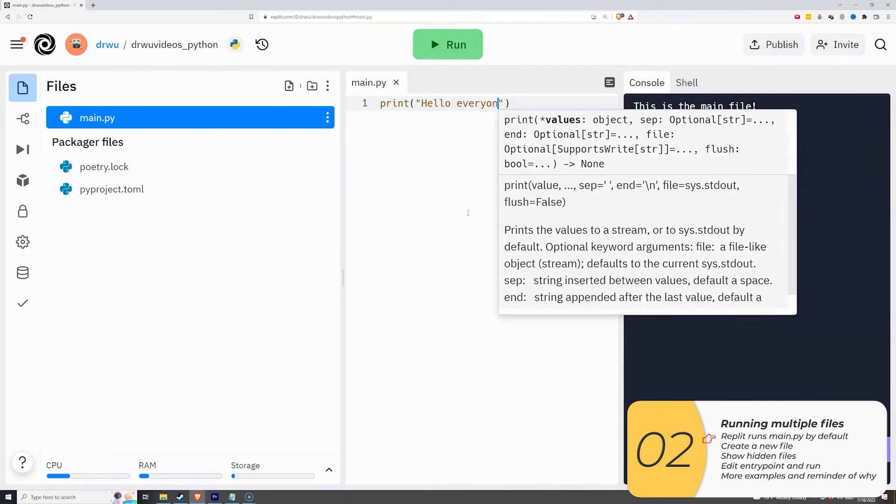
# Run main.py to print "Hello everyone!" and begin a second print line
pyautogui.click(447, 45)
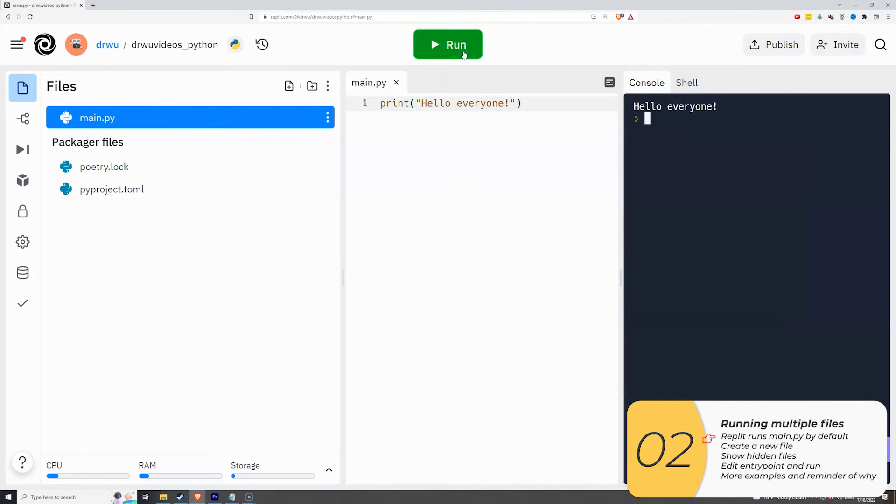
pyautogui.write('print("This is the main file!')
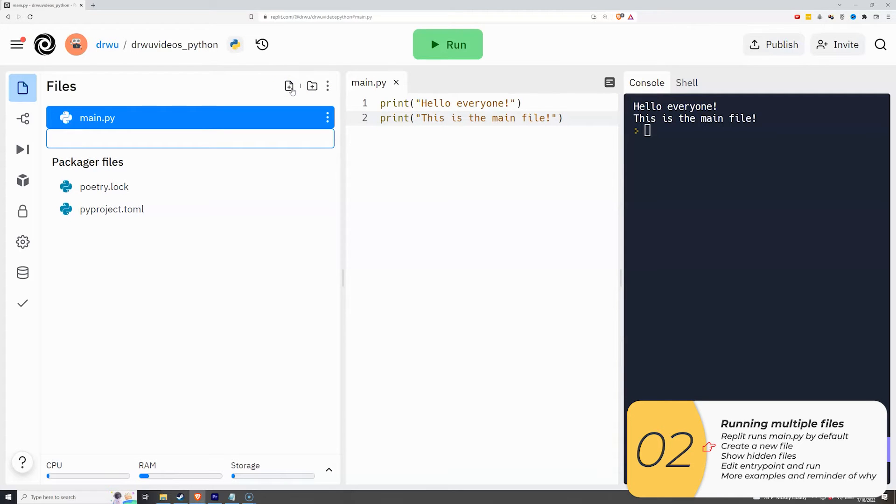
# Create the file 006_variables.py and start its code with a = 6
pyautogui.write('006_variables.py')
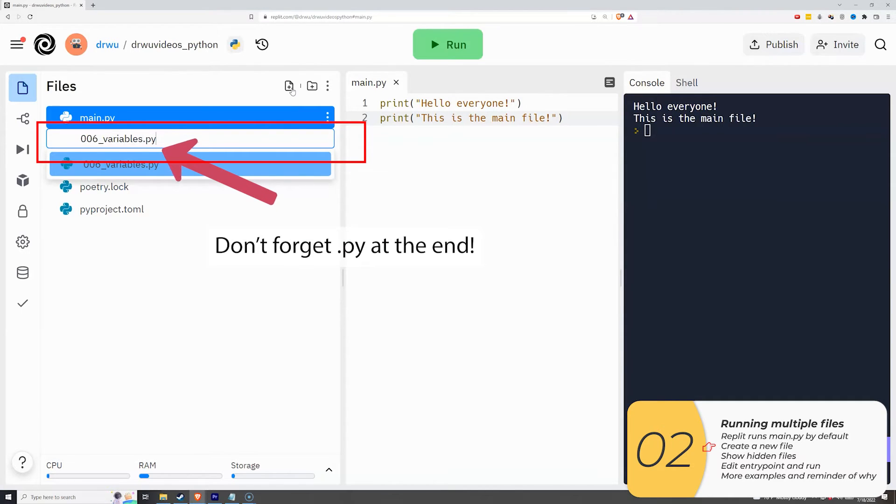
pyautogui.press('enter')
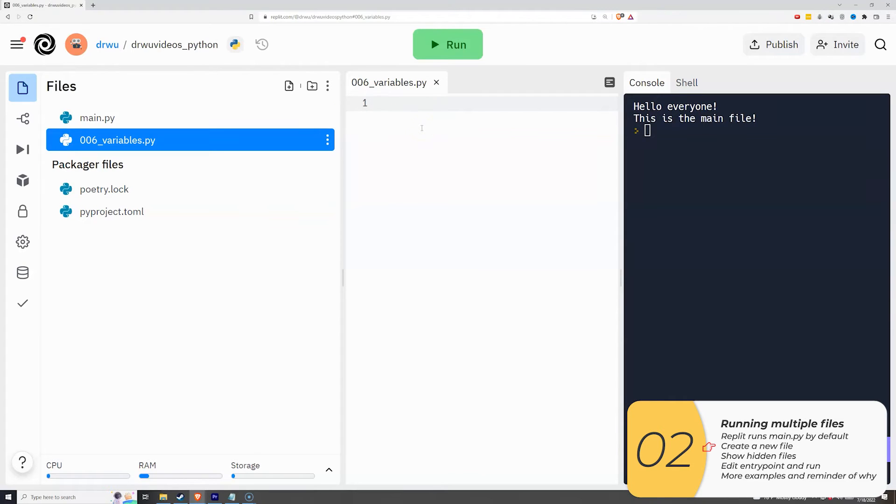
pyautogui.write('a = 6.99')
pyautogui.write('print(a * 5)')
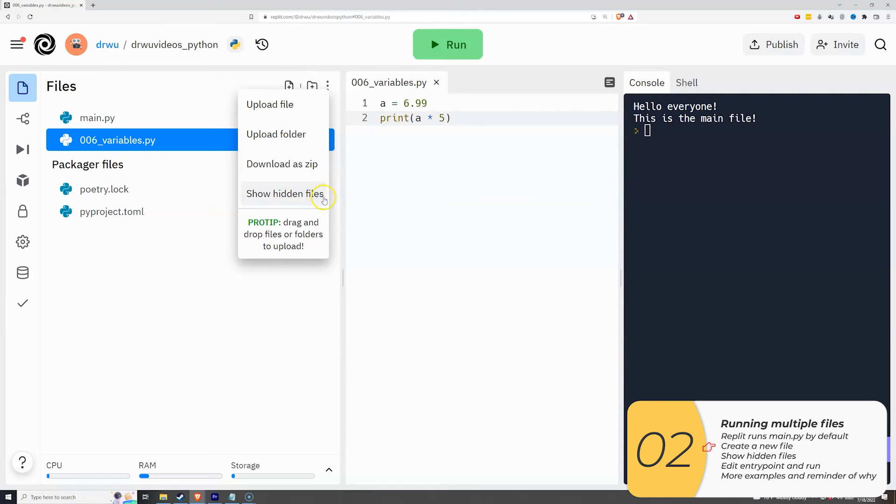
# Show hidden files, set the .replit entrypoint to 006_variables.py and run it to print 34.95
pyautogui.click(283, 193)
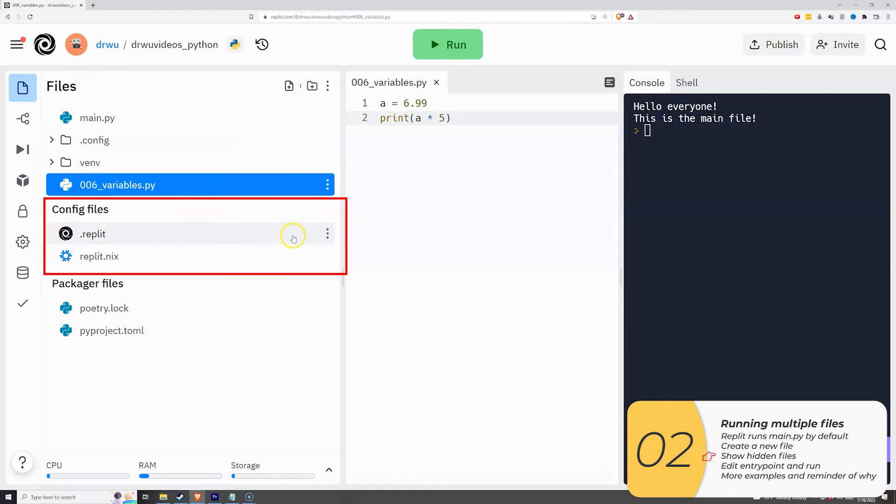
pyautogui.click(93, 234)
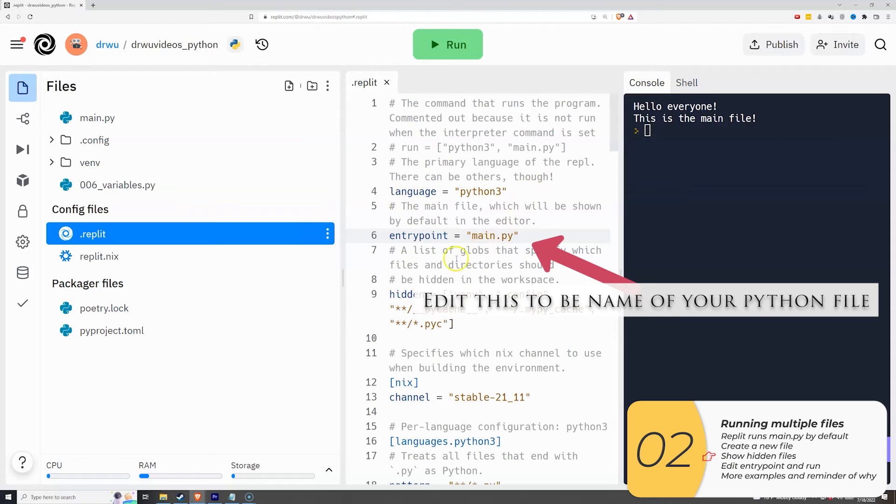
pyautogui.doubleClick(483, 235)
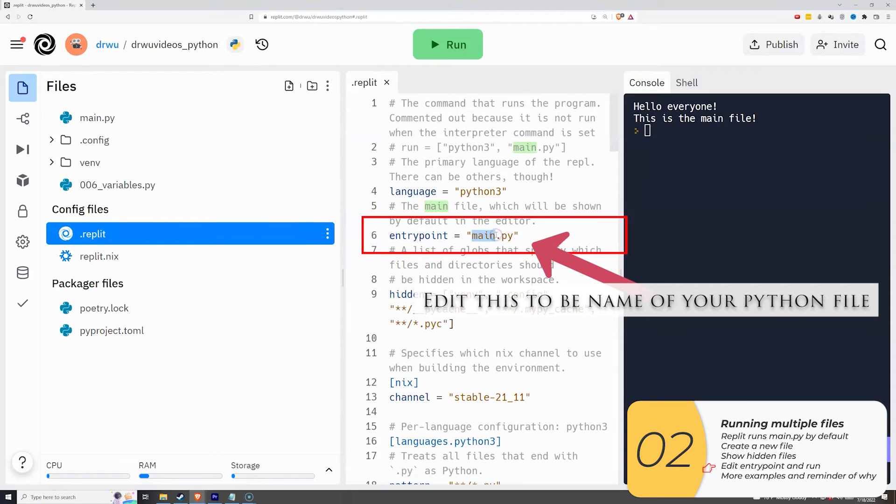
pyautogui.write('006_variables')
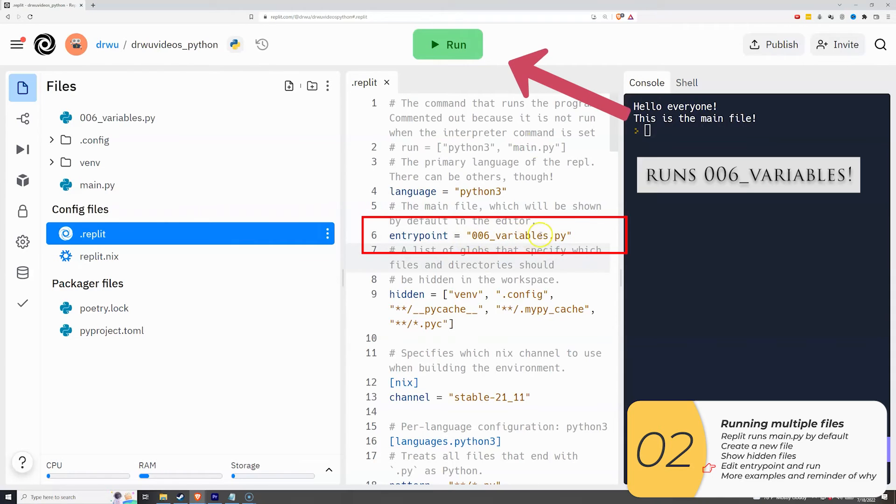
pyautogui.click(447, 45)
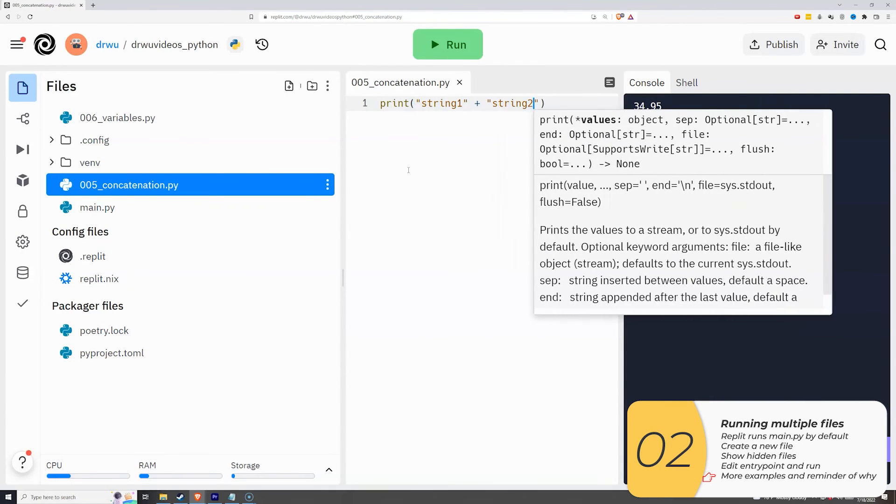
# Point the .replit entrypoint at 005_concatenation.py, run it, then reopen .replit for 007_inputs.py
pyautogui.click(92, 256)
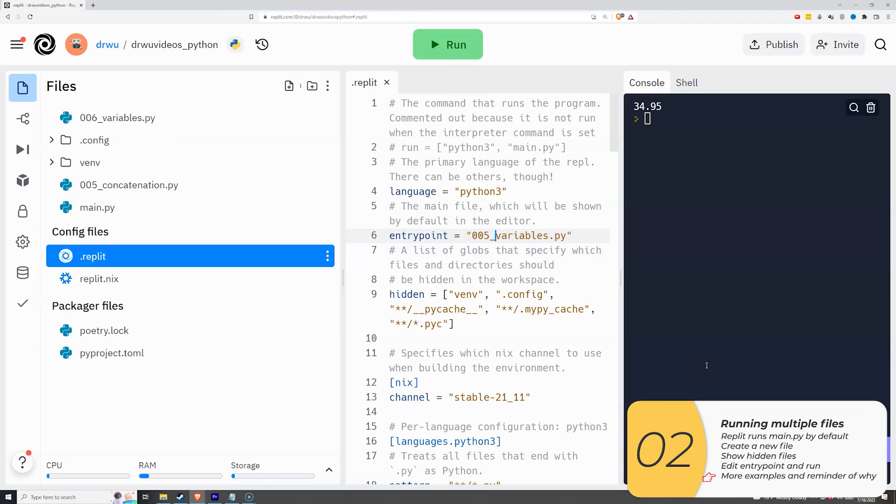
pyautogui.click(90, 161)
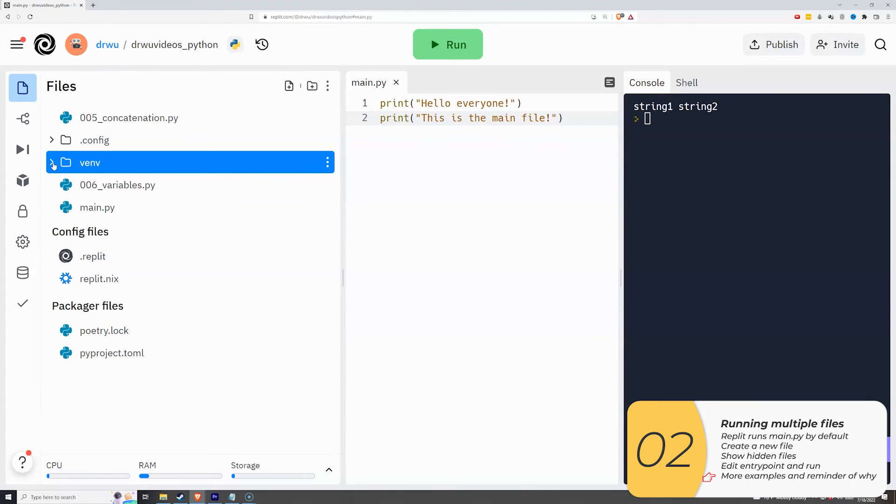
pyautogui.click(290, 86)
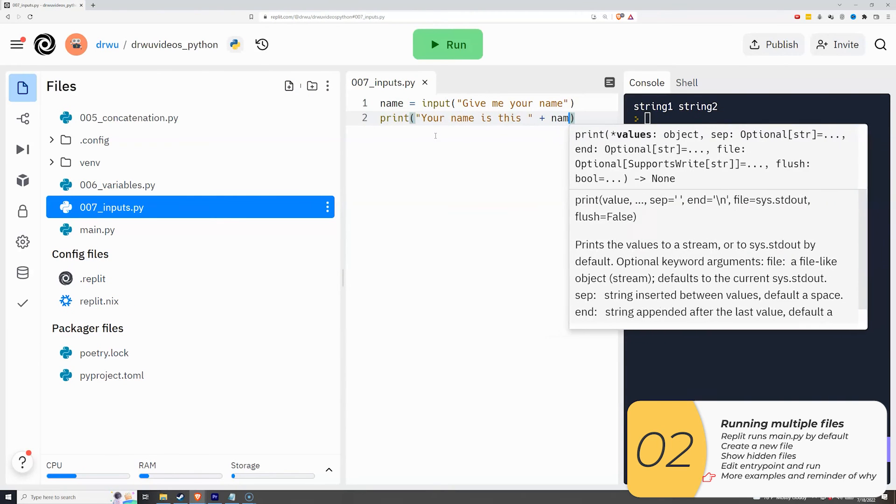
pyautogui.click(93, 278)
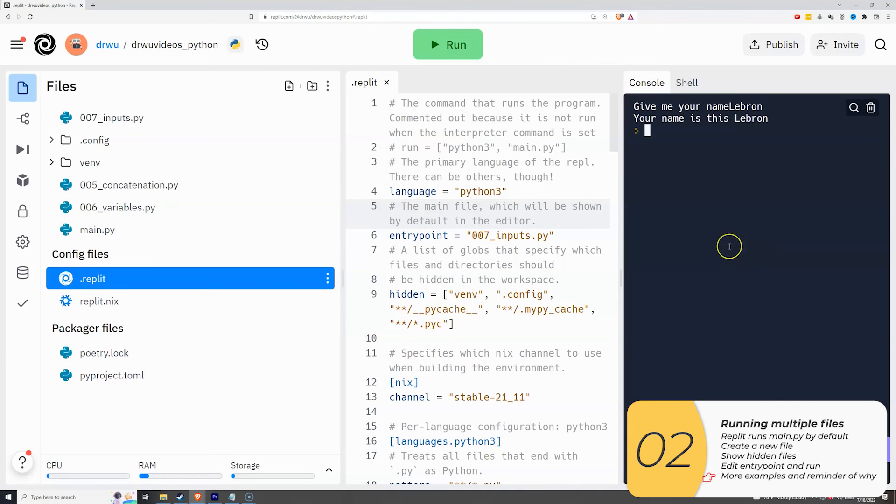
pyautogui.moveTo(162, 217)
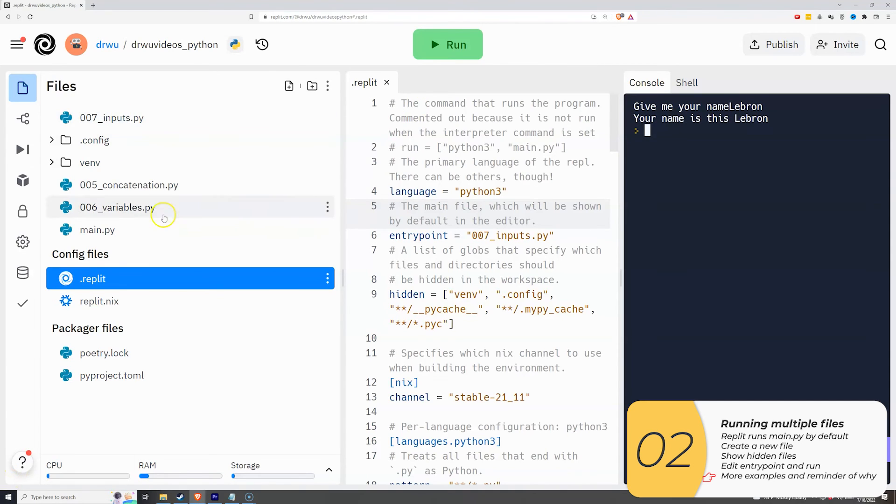